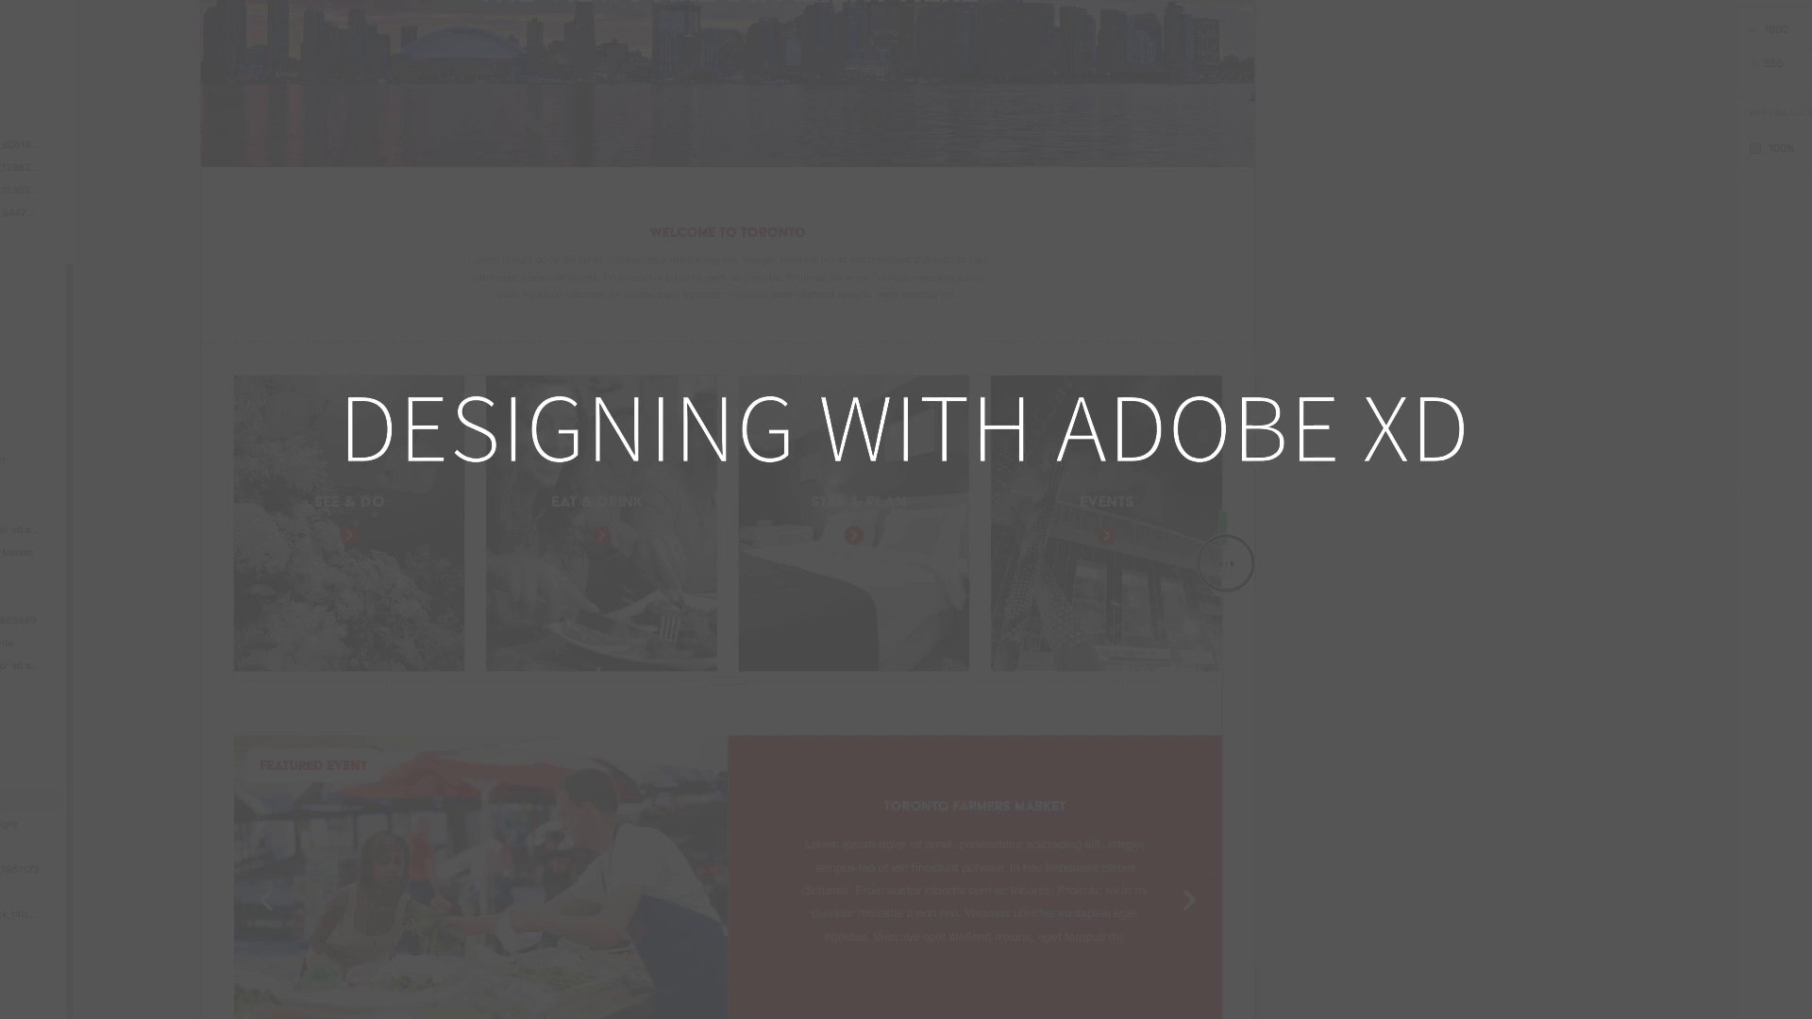
Launch Adobe XD and create a new Web 1920 (1920 x 1080) design
{"action": "scroll", "scroll_direction": "down", "scroll_amount": 3}
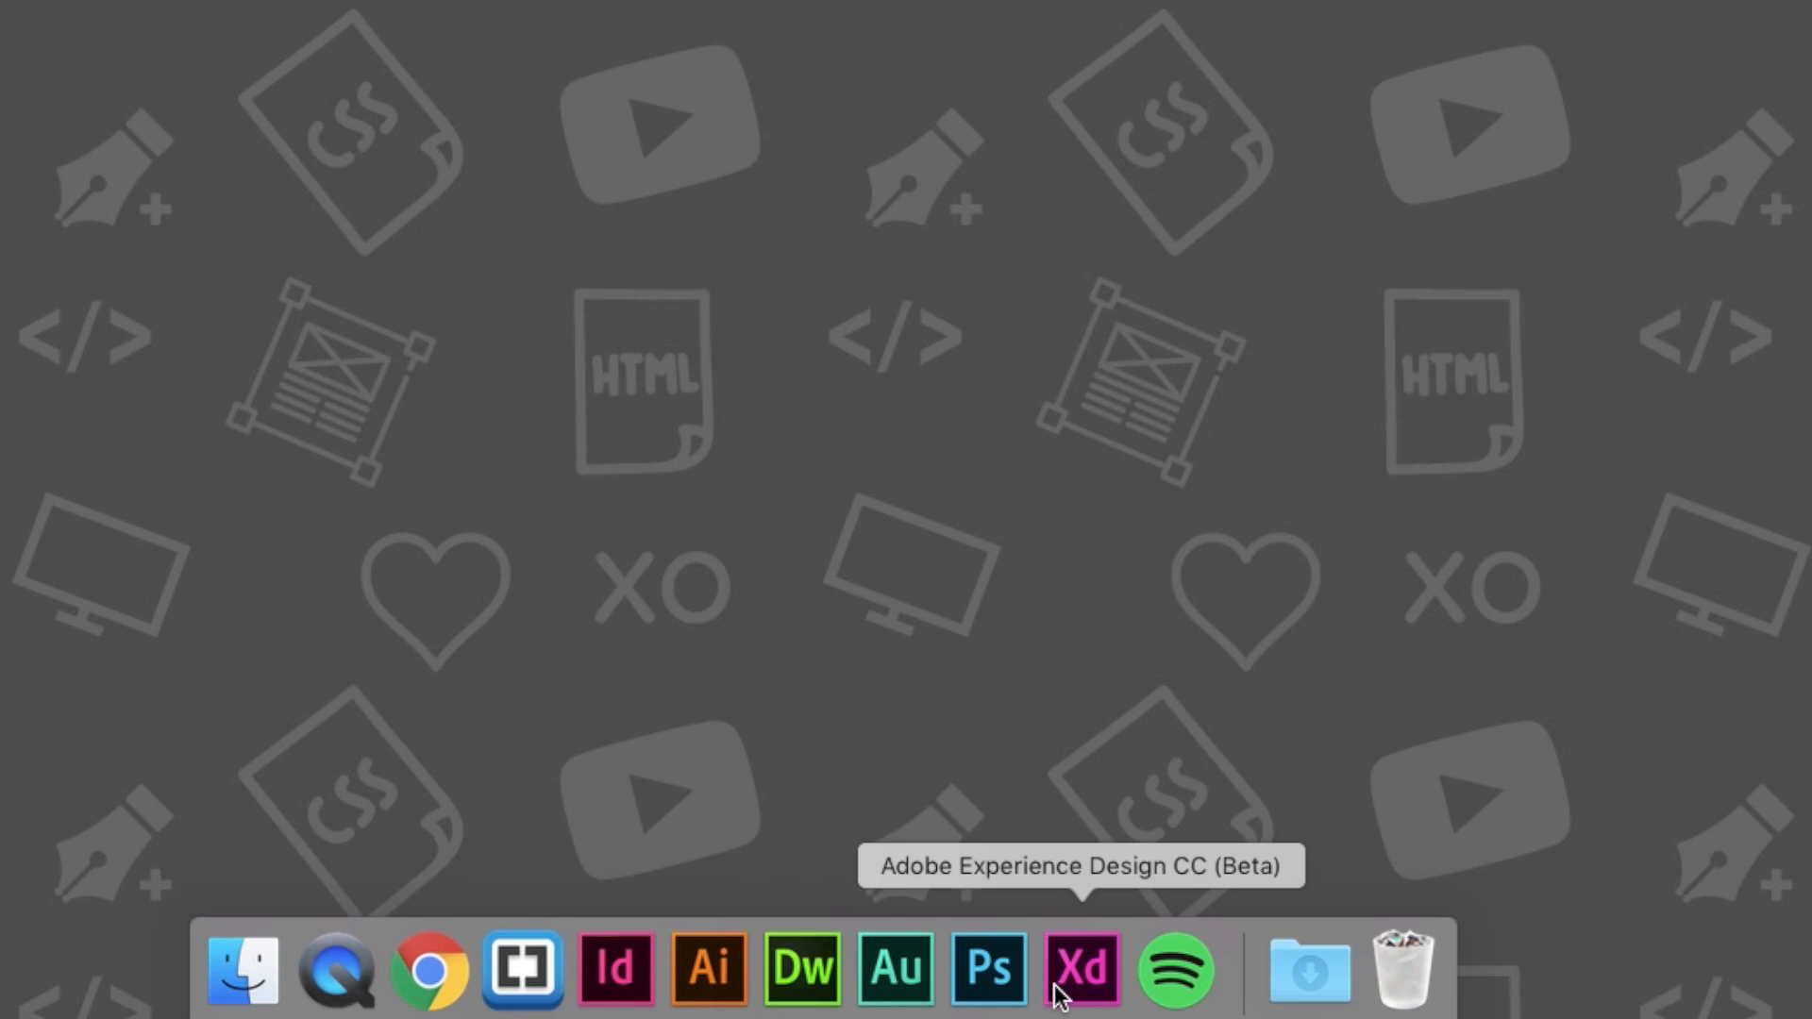
{"action": "left_click", "coordinate": [1081, 968]}
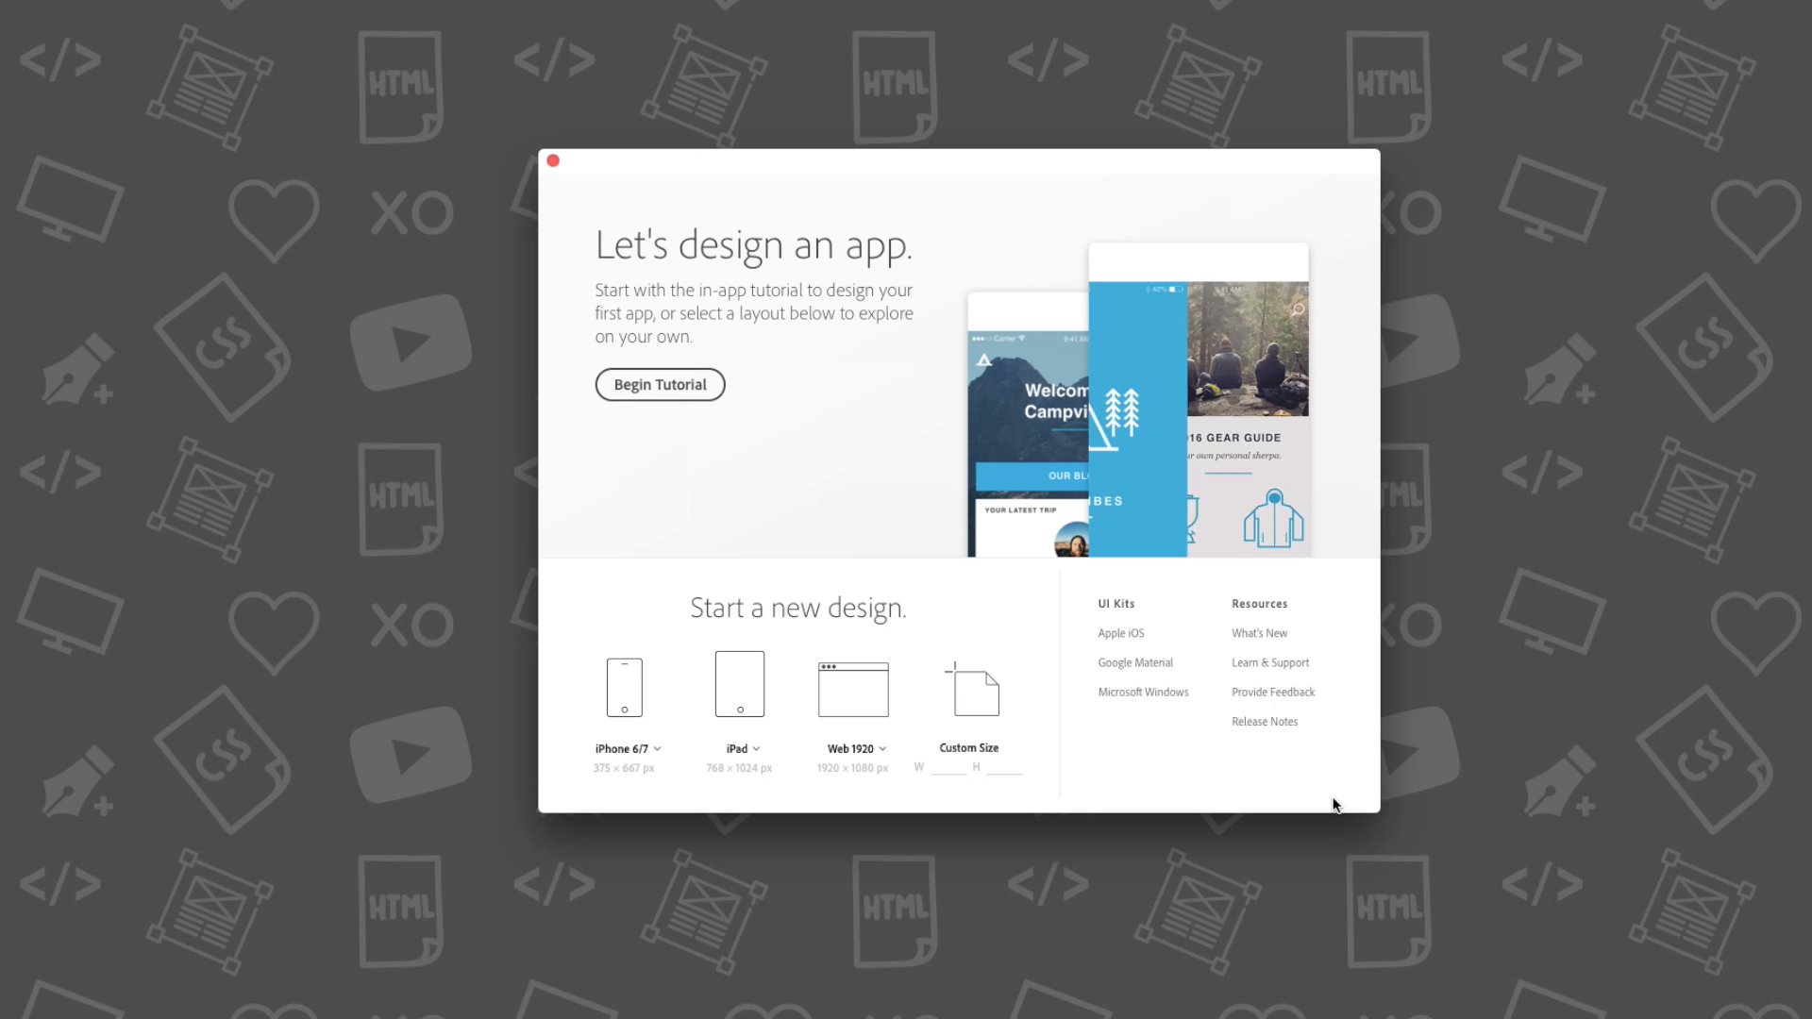
{"action": "left_click", "coordinate": [880, 748]}
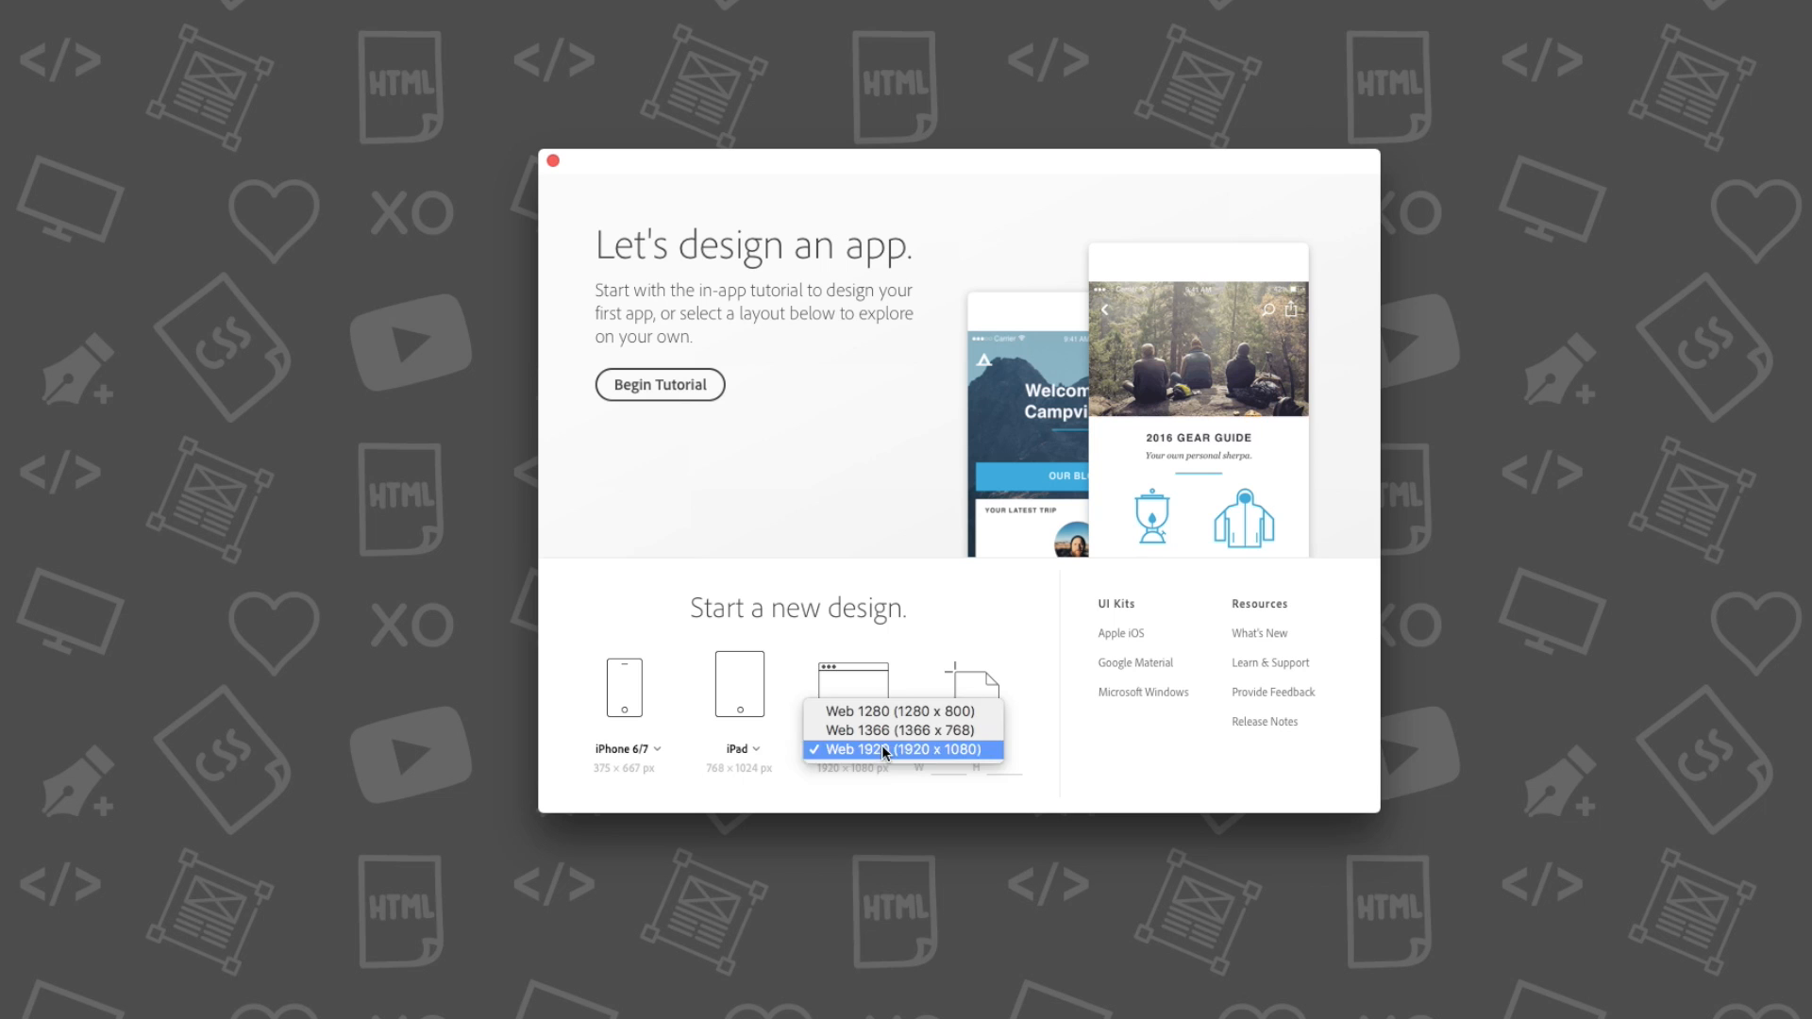
{"action": "left_click", "coordinate": [899, 749]}
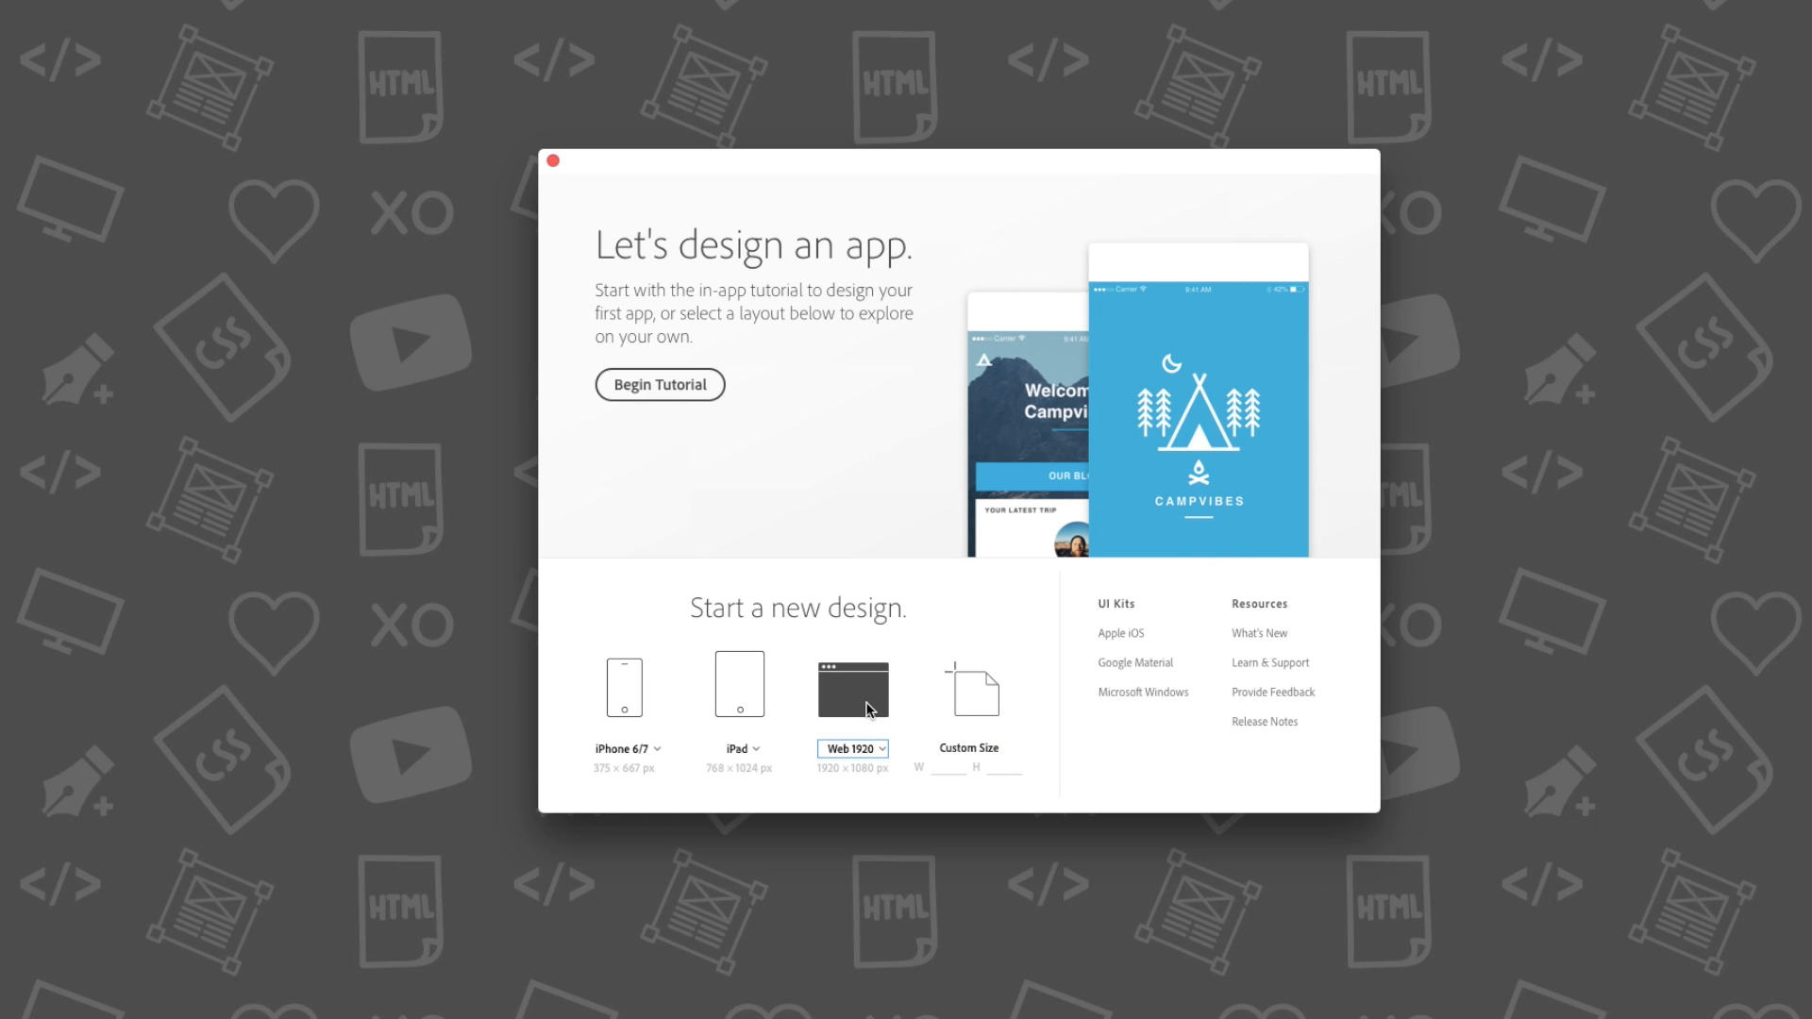
{"action": "left_click", "coordinate": [851, 688]}
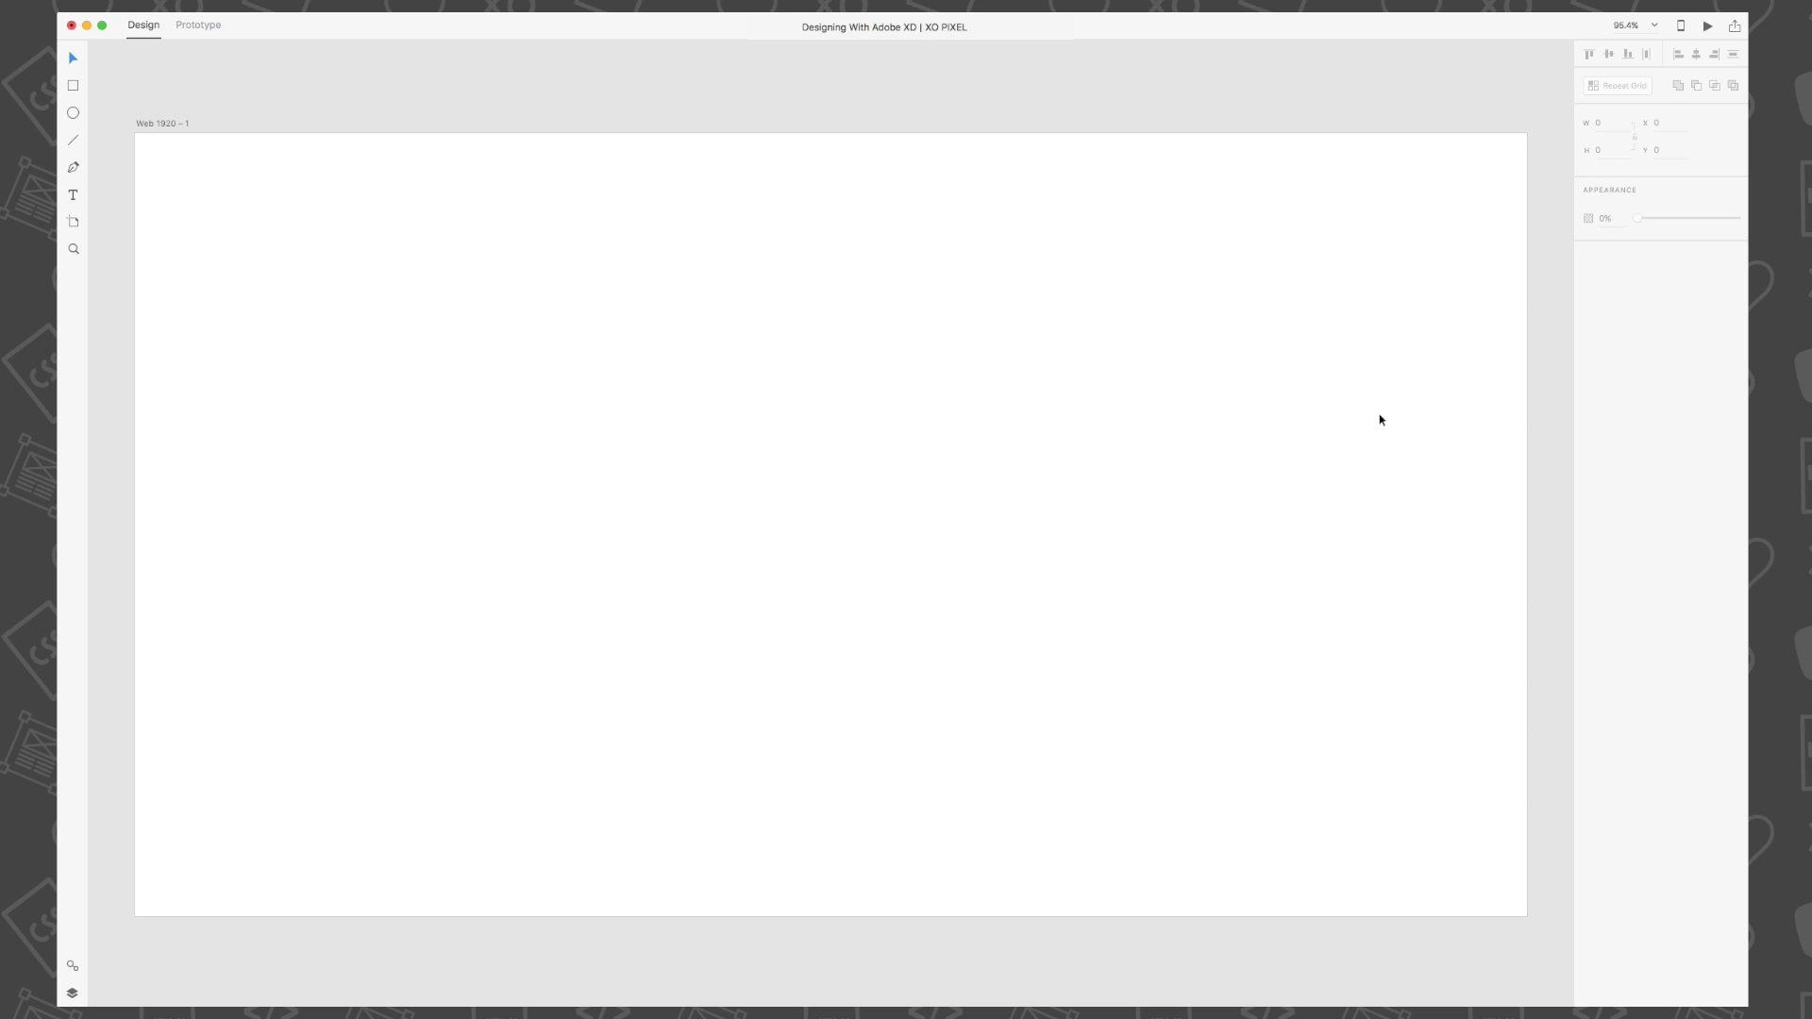
{"action": "mouse_move", "coordinate": [1110, 415]}
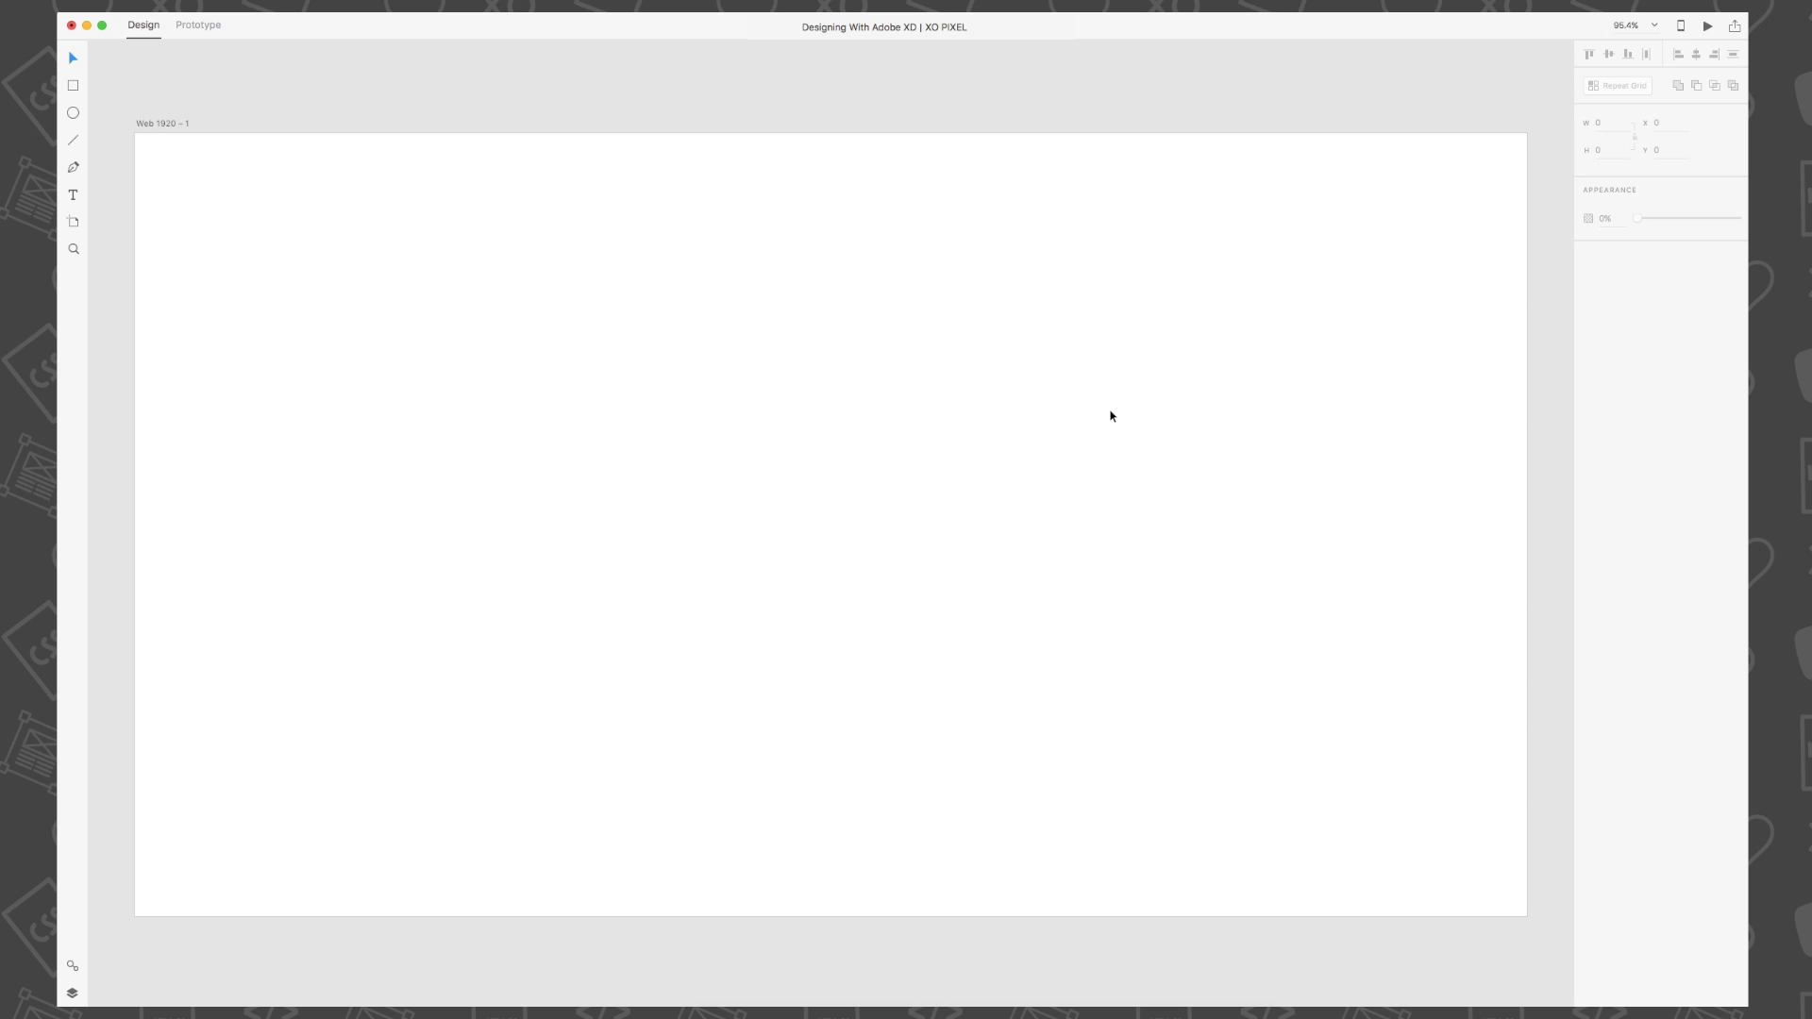
Select the Web 1920 artboard and enable its 60 px Square Grid
{"action": "left_click", "coordinate": [161, 124]}
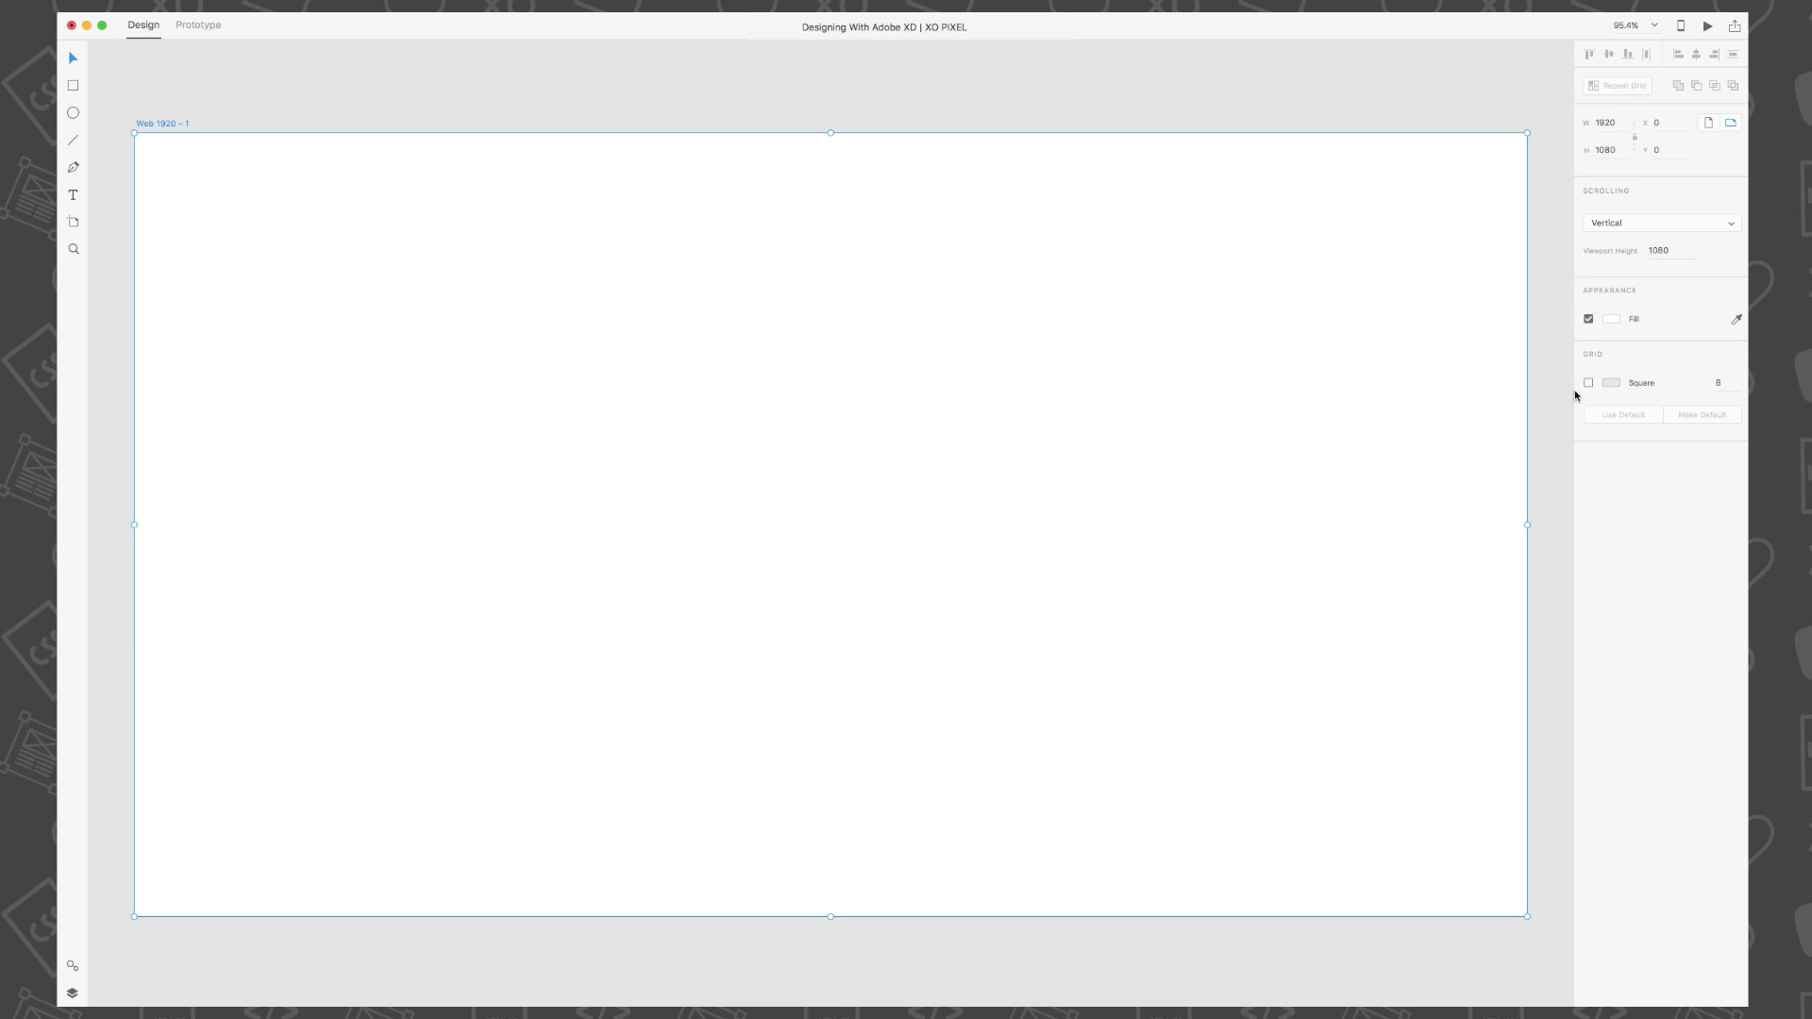
{"action": "left_click", "coordinate": [1590, 382]}
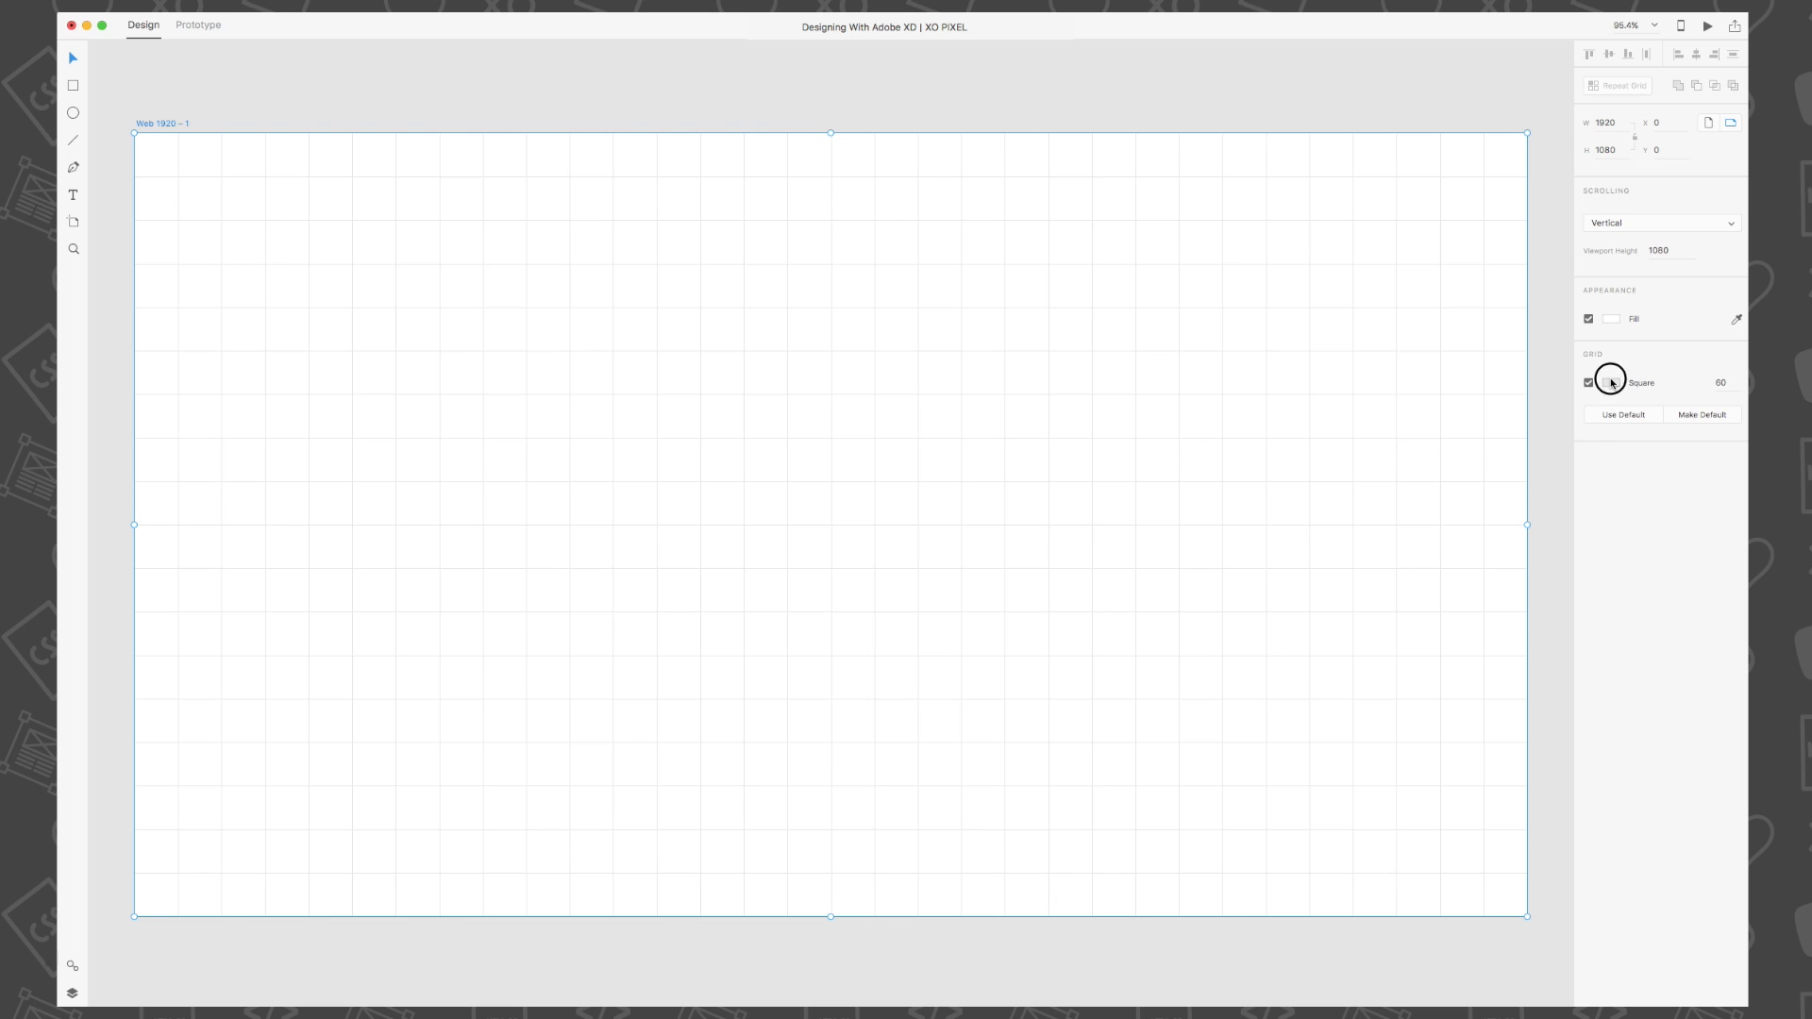
{"action": "left_click", "coordinate": [1611, 382]}
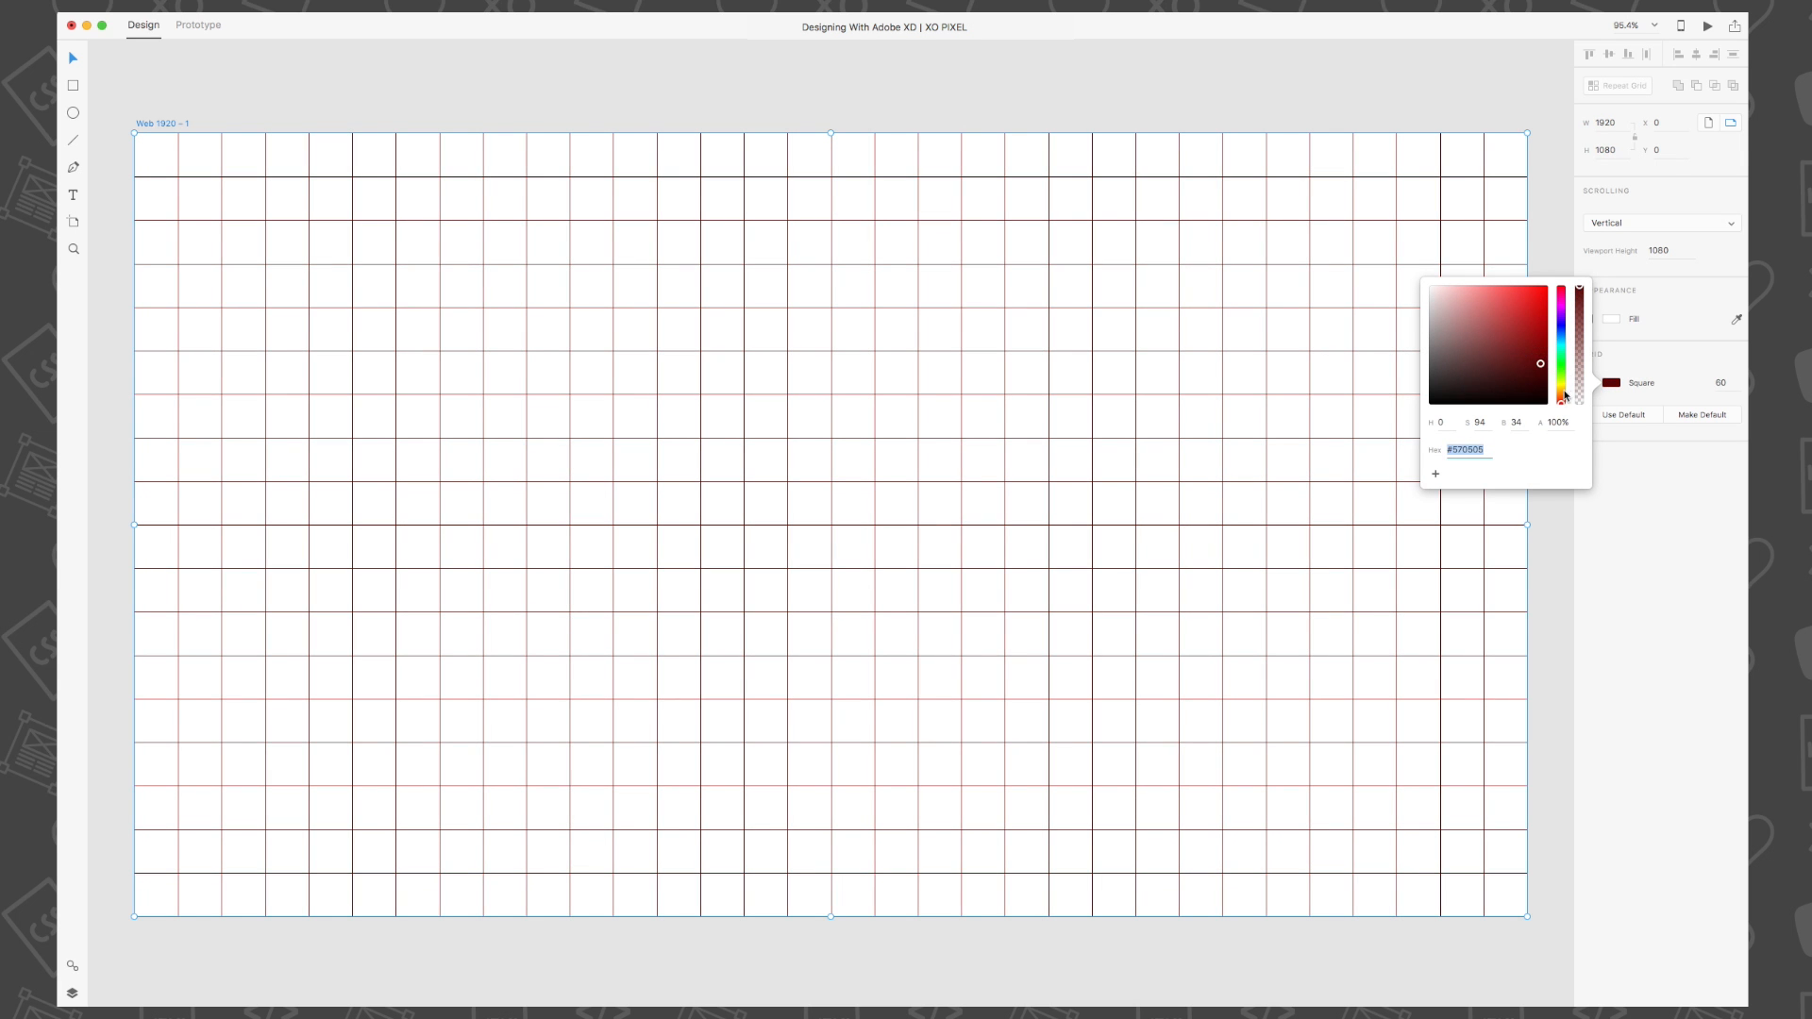
{"action": "left_click", "coordinate": [1534, 312]}
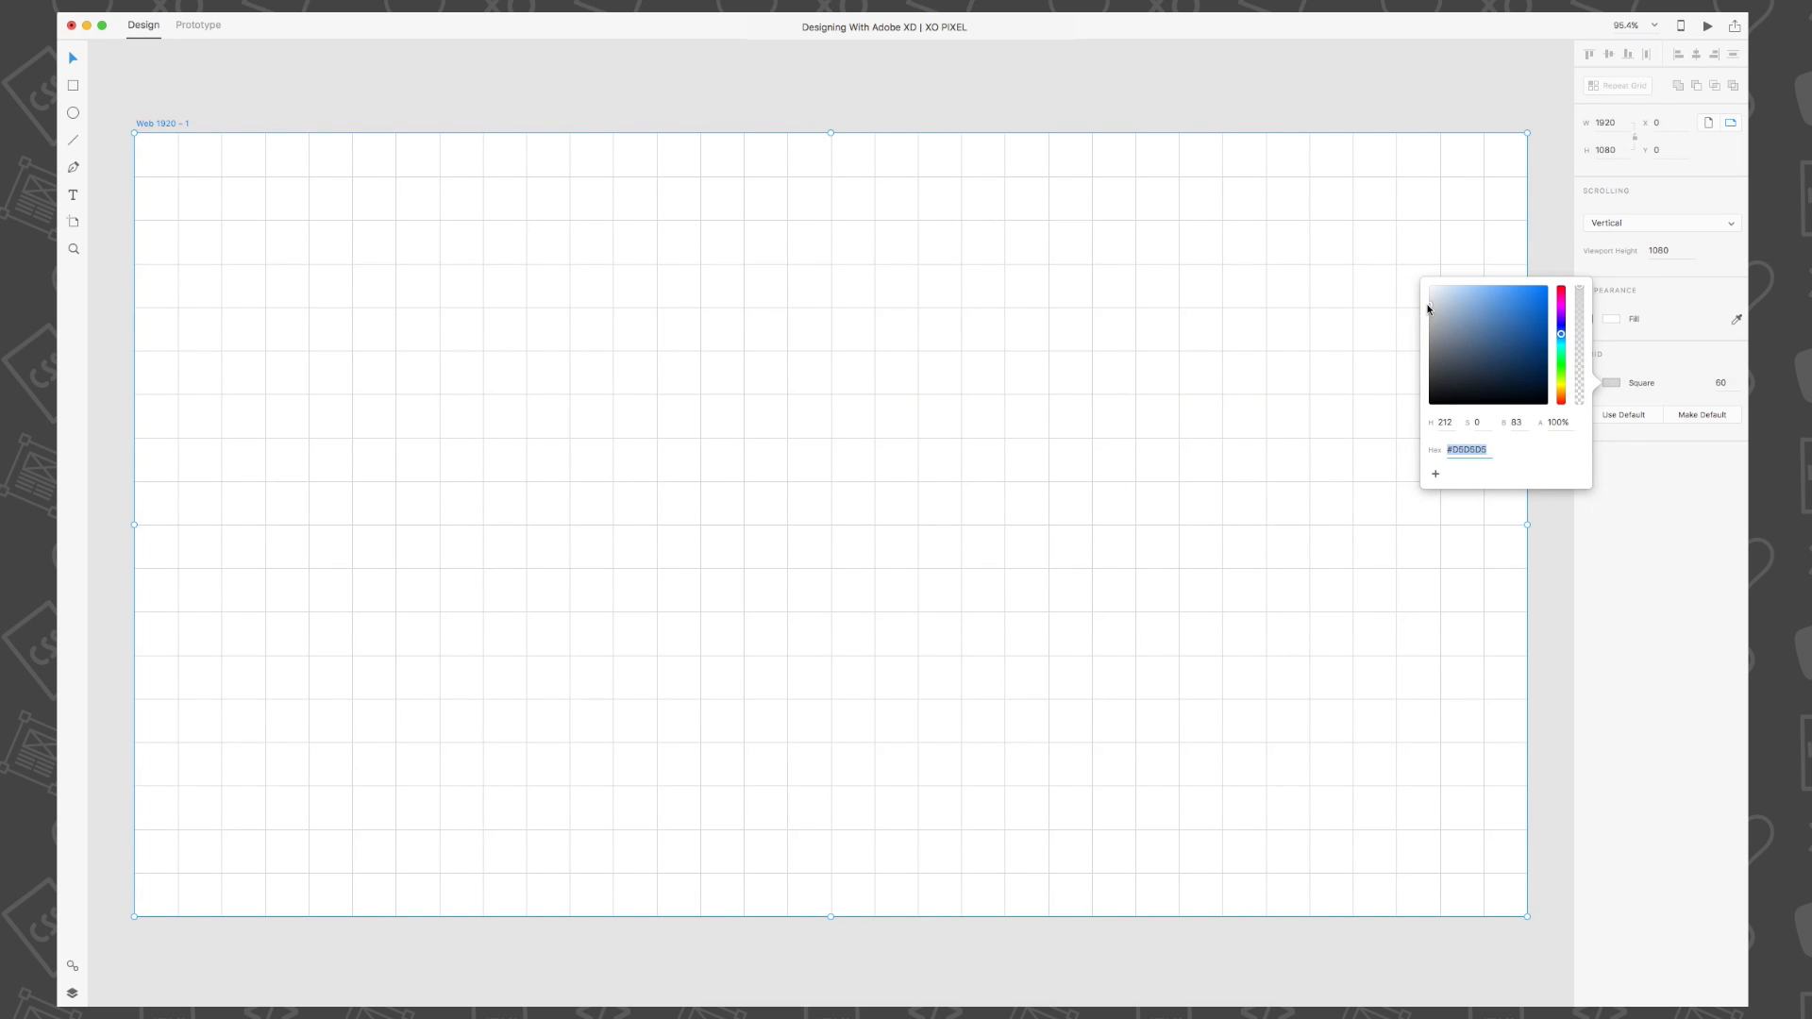
{"action": "left_click", "coordinate": [1669, 498]}
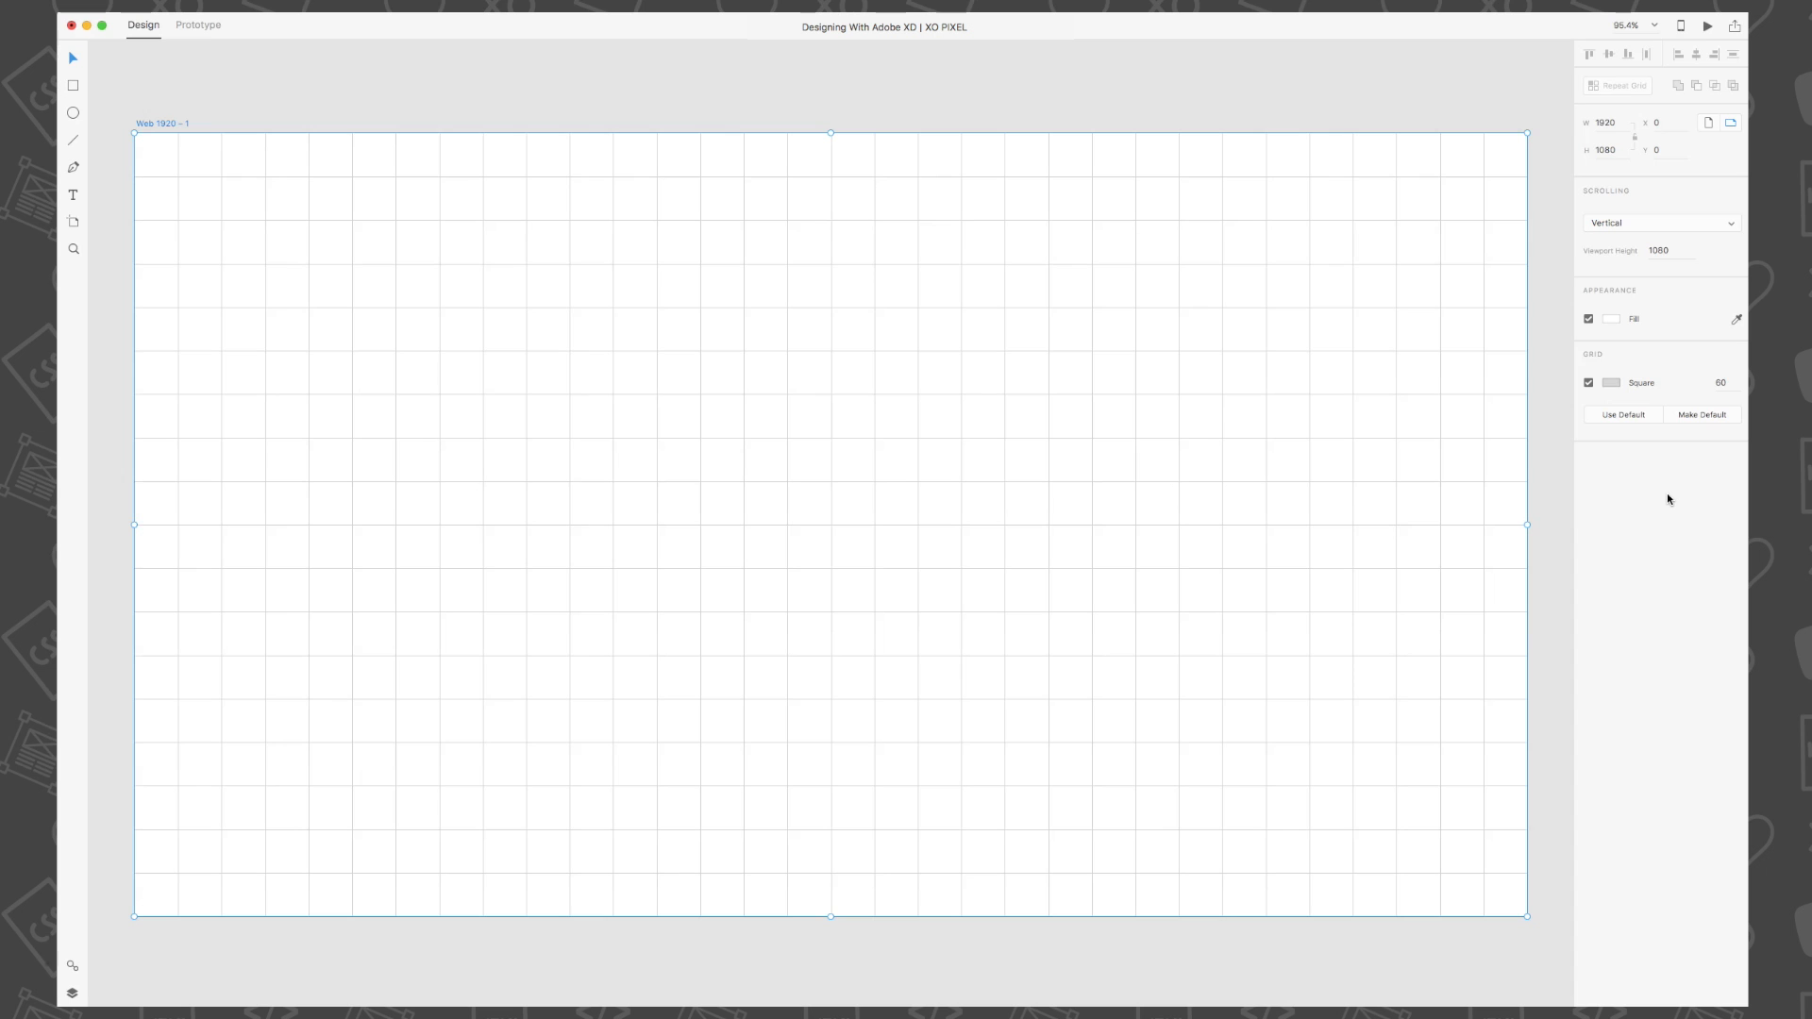